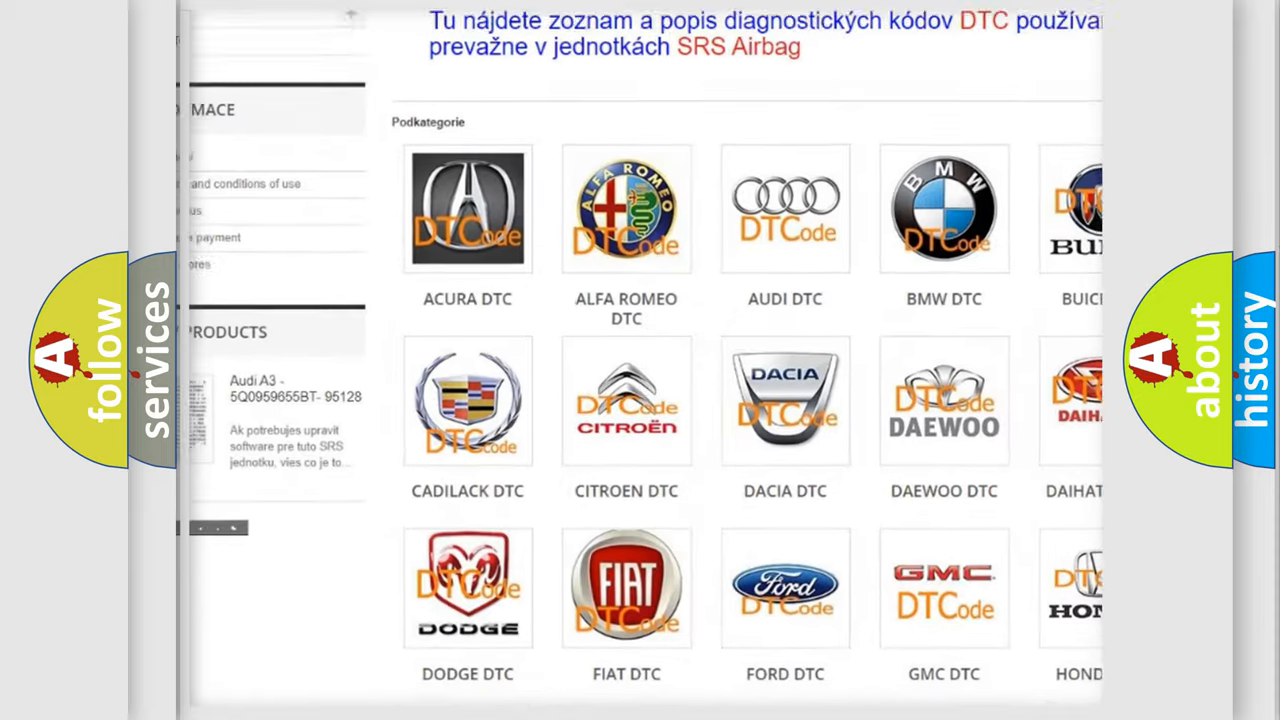
scroll("down", 3)
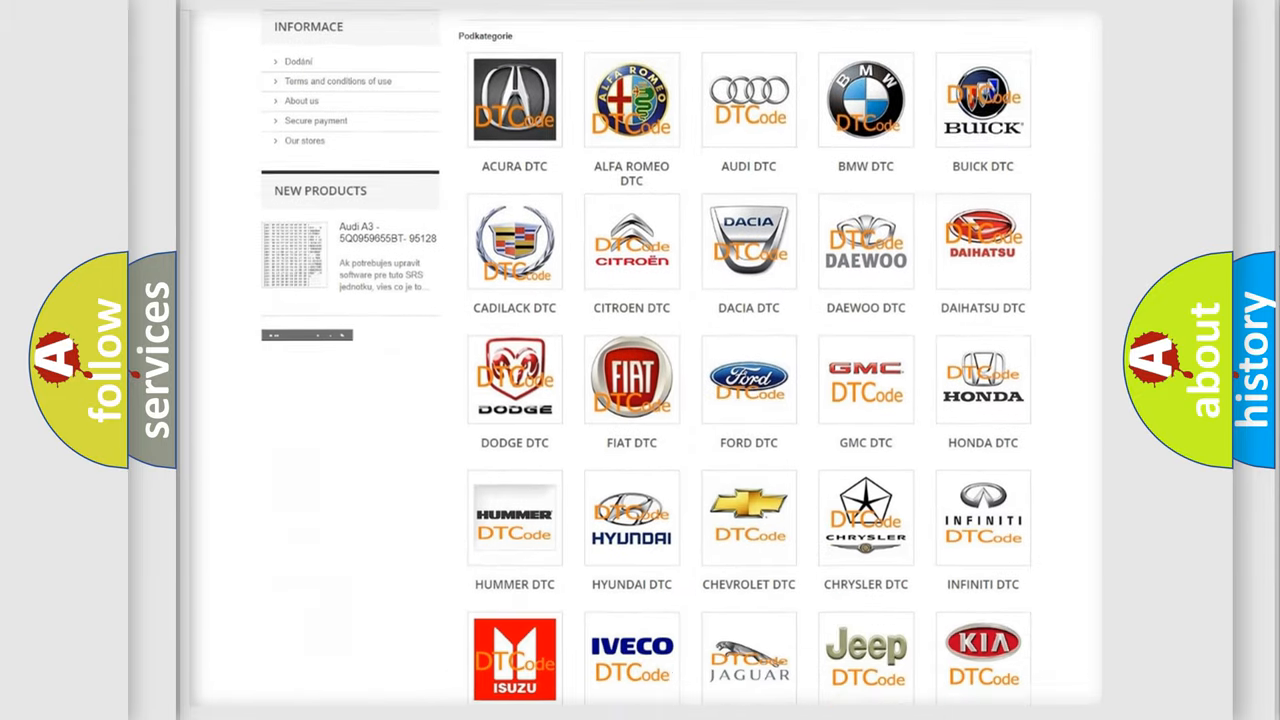
scroll("down", 3)
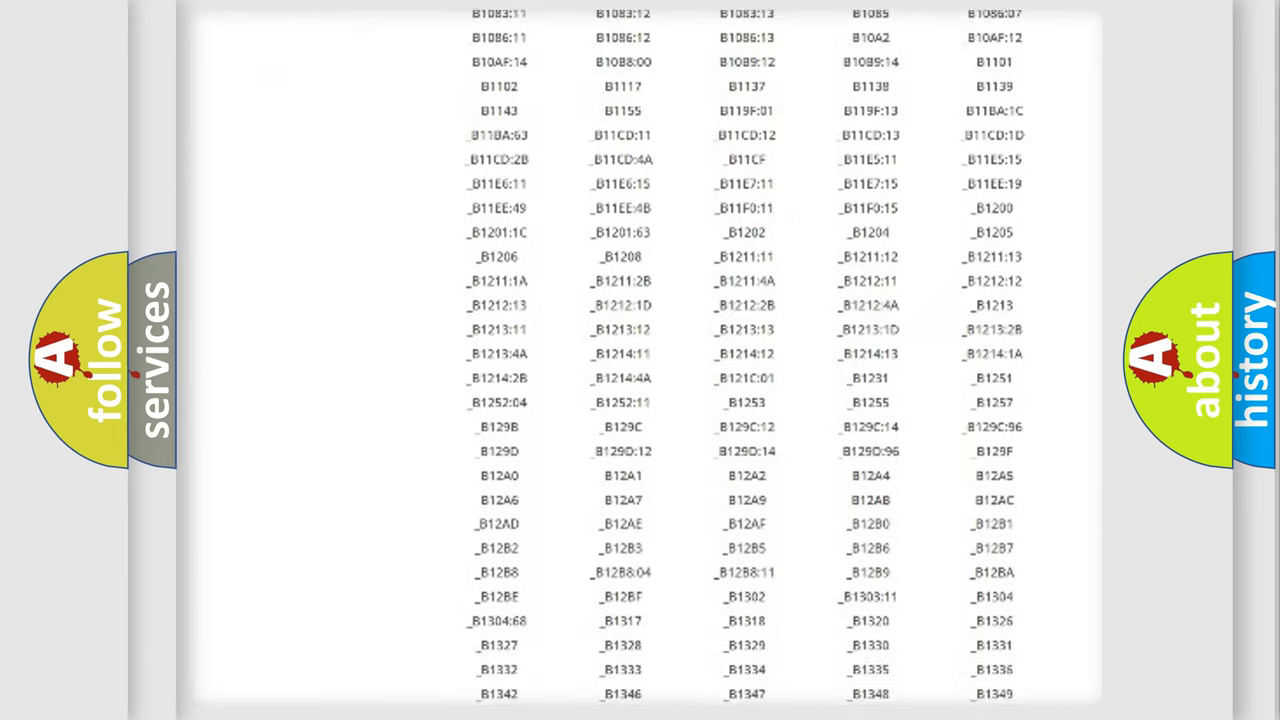
scroll("down", 3)
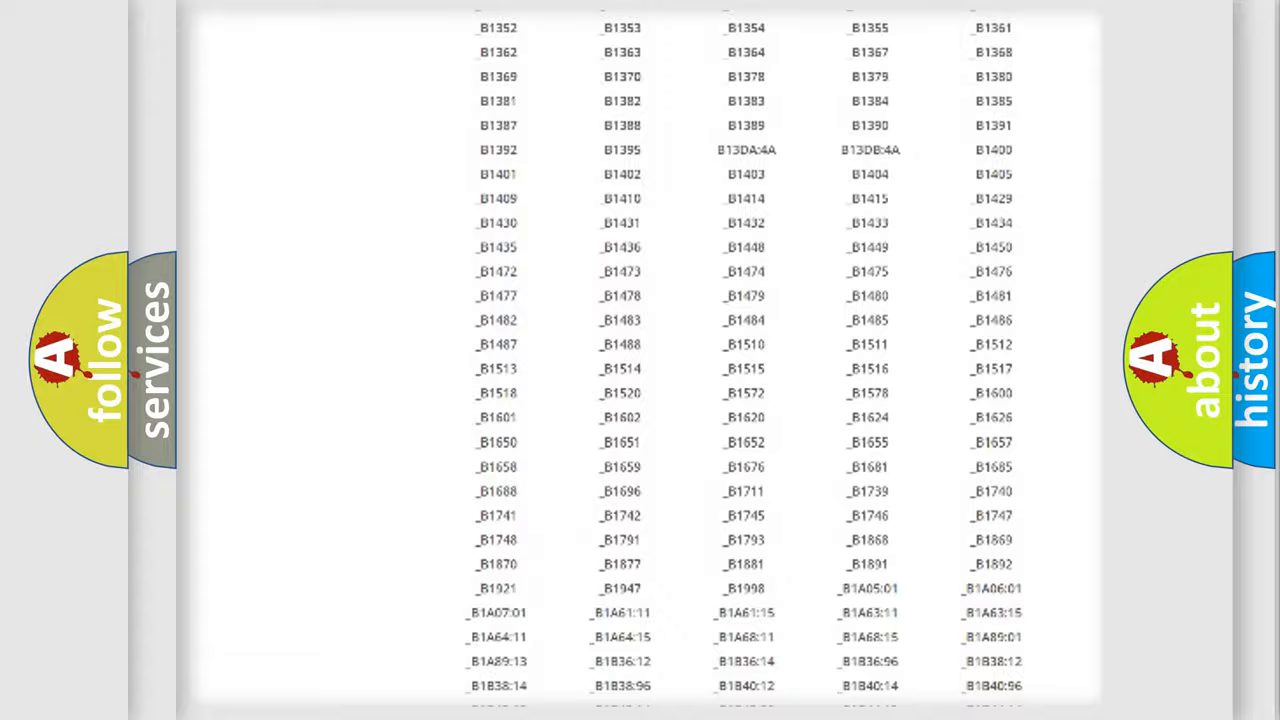